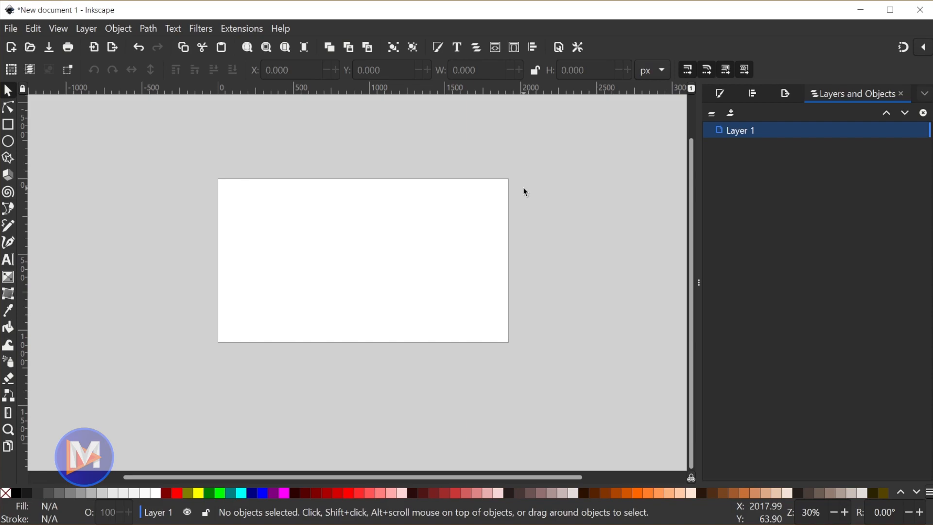
mouse_move(513, 277)
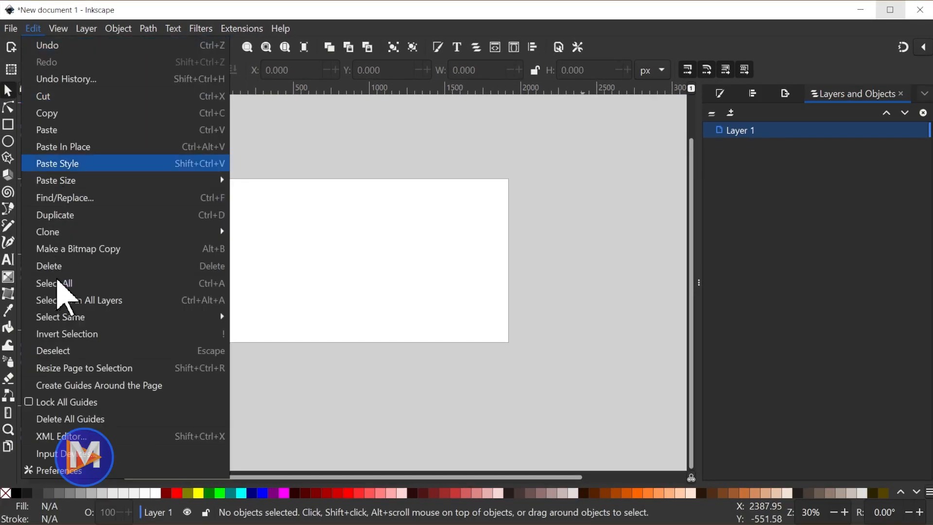
mouse_move(53, 469)
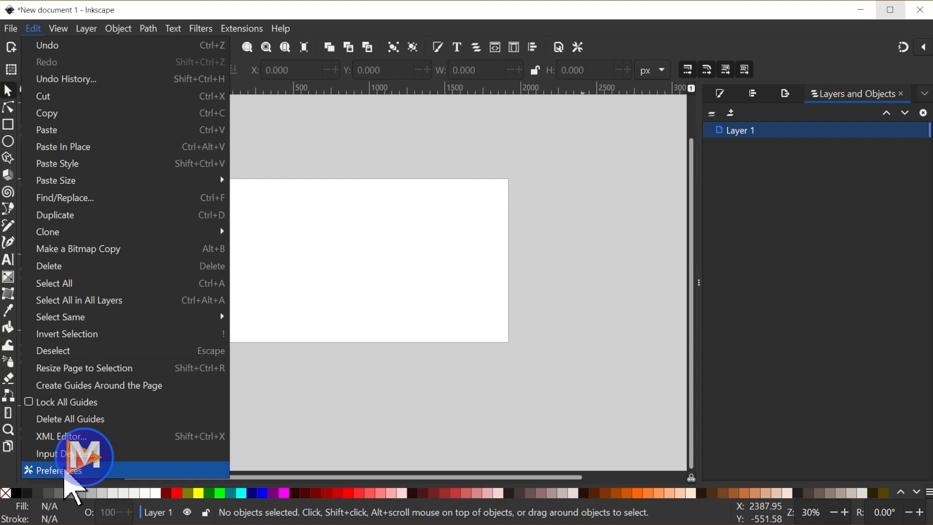
Reach the Interface > Windows page of Preferences, where the welcome-dialog option lives.
click(53, 470)
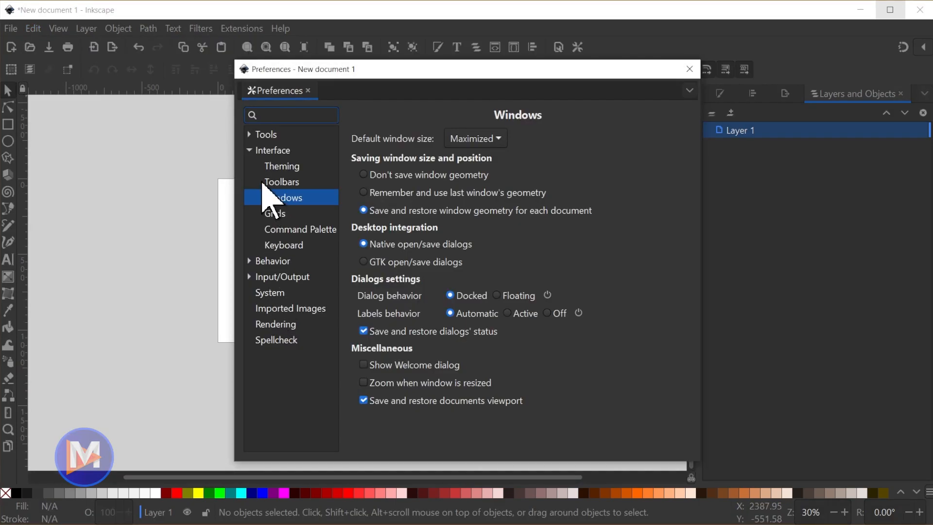
click(272, 149)
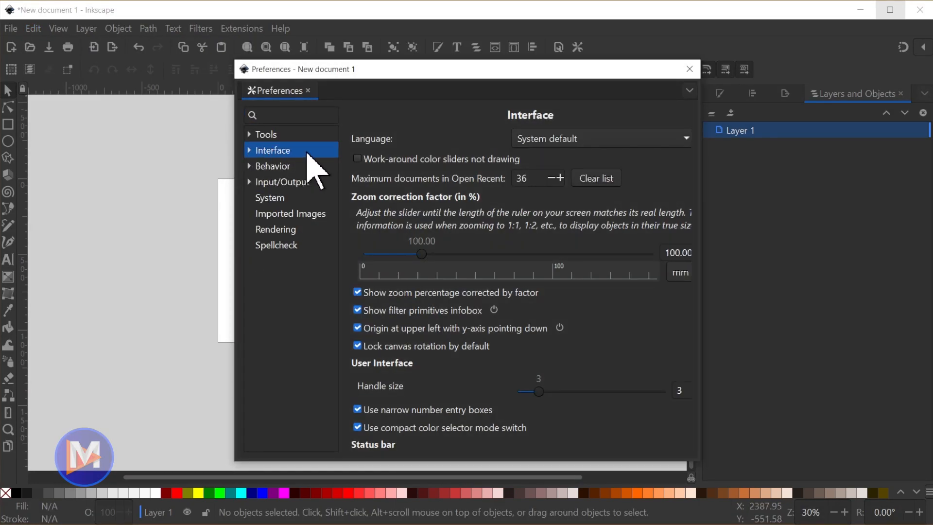
click(249, 150)
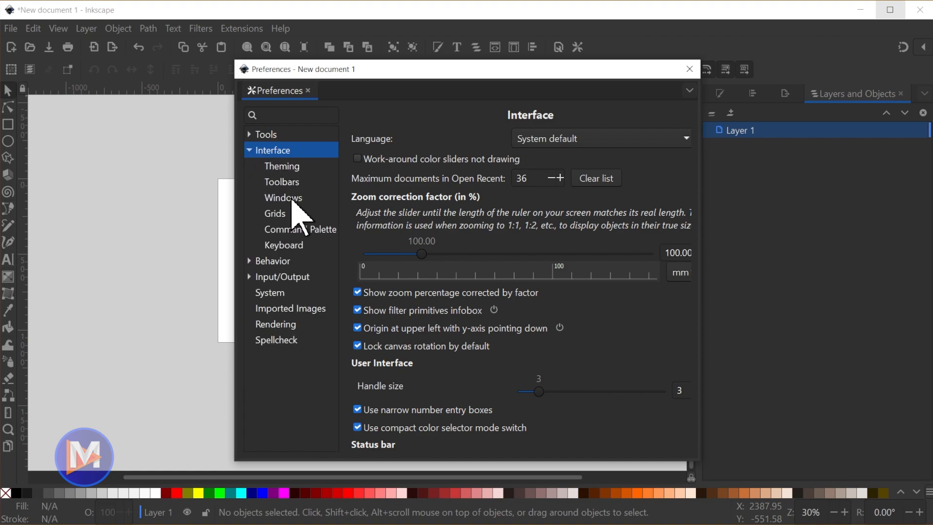
click(283, 198)
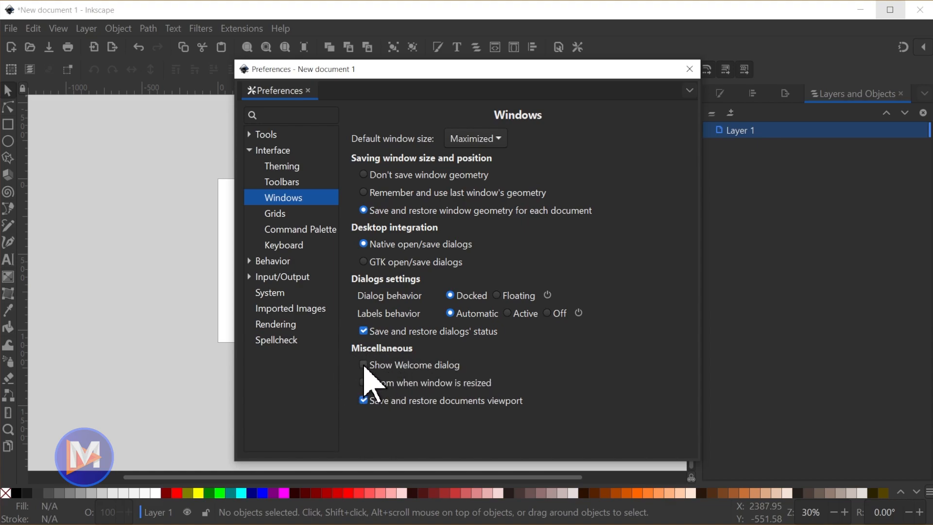
Enable 'Show Welcome dialog' under Miscellaneous and dismiss the Preferences window.
click(363, 365)
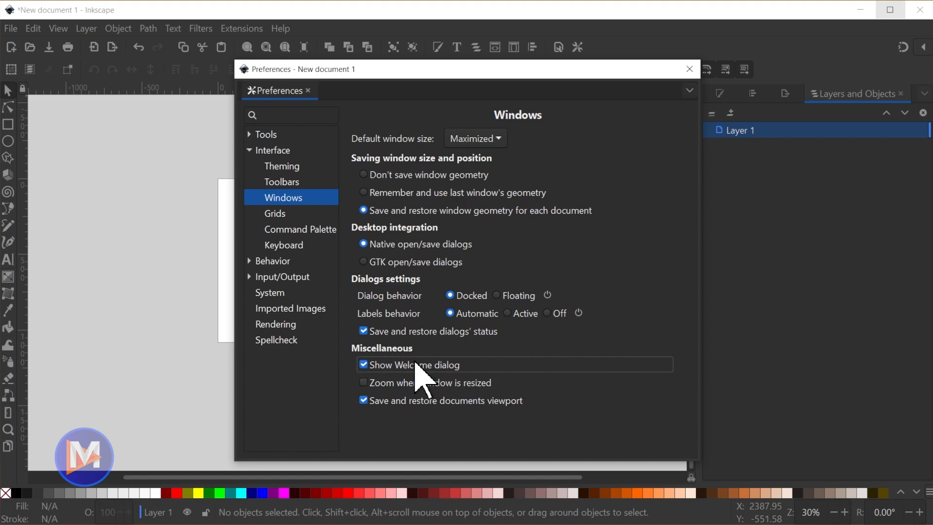
mouse_move(544, 357)
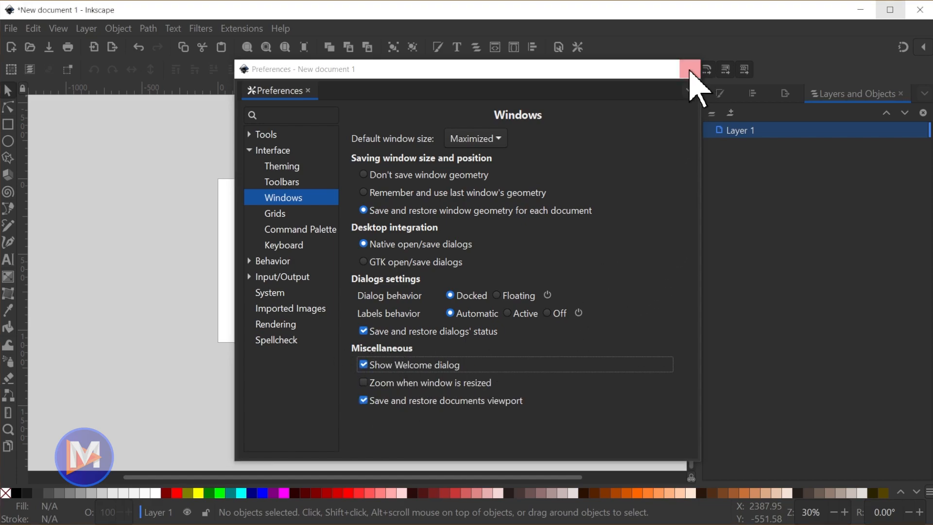
click(686, 70)
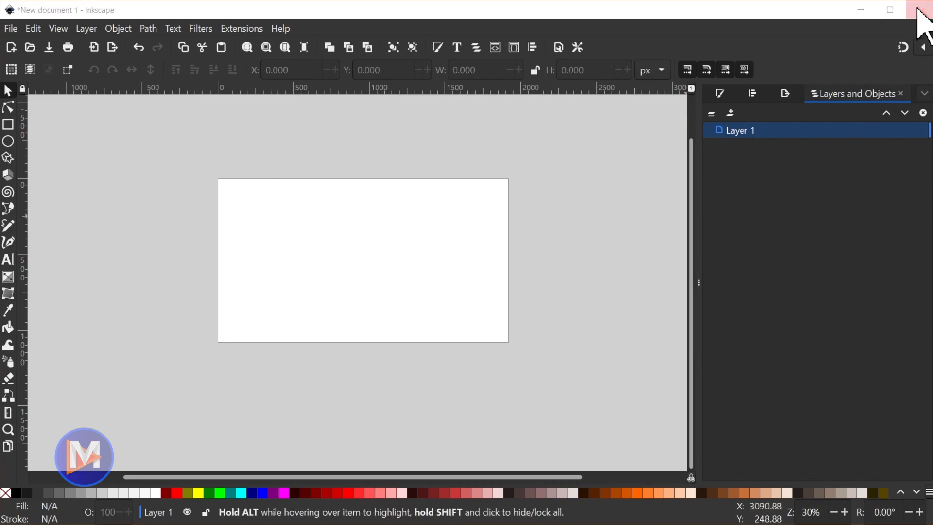
Relaunch Inkscape into the 1.2 welcome screen, untick 'Show this every time' and view Screen templates.
click(921, 11)
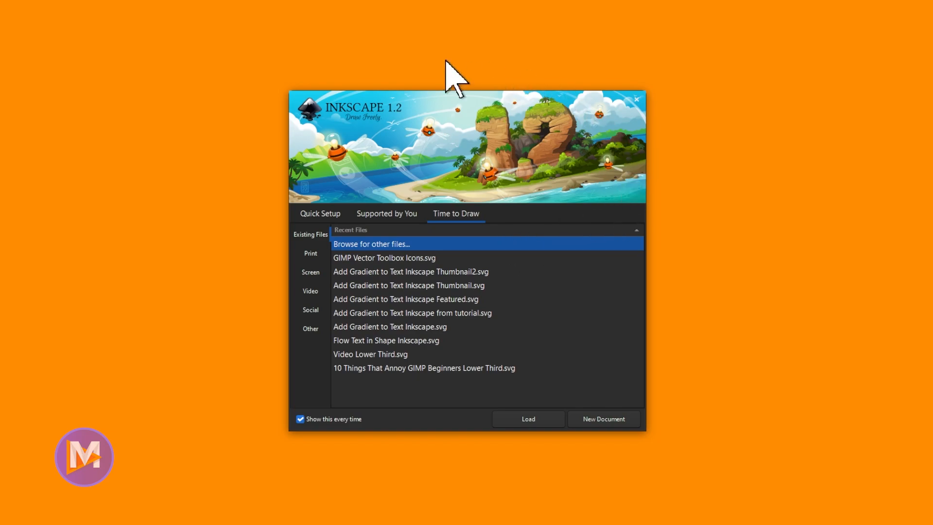
mouse_move(665, 427)
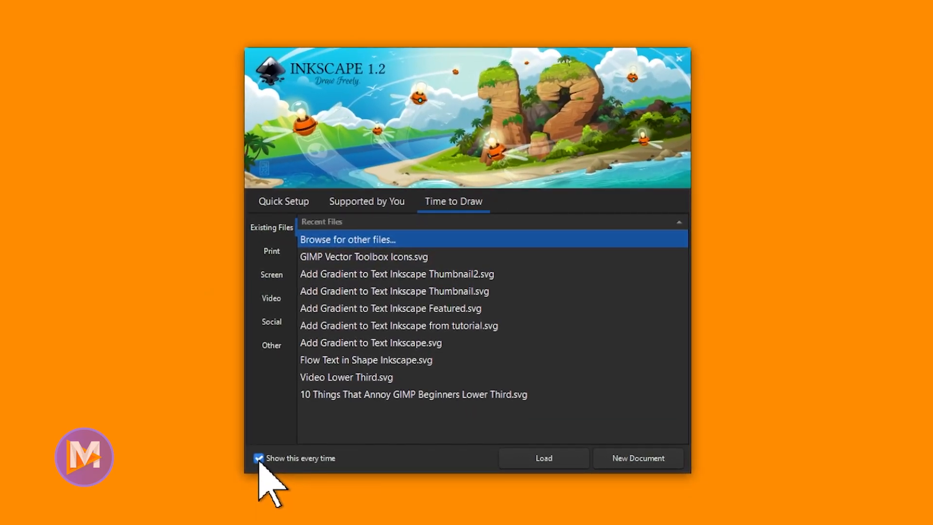
click(258, 457)
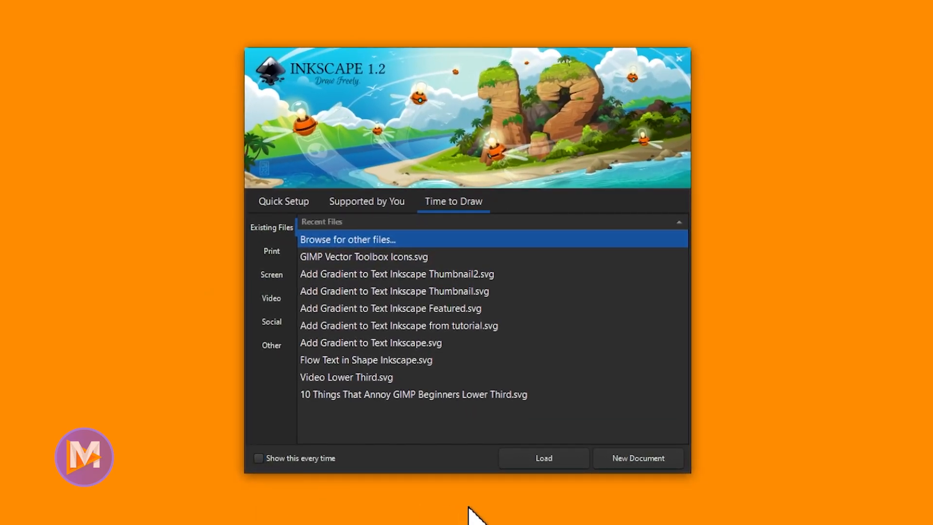
click(271, 275)
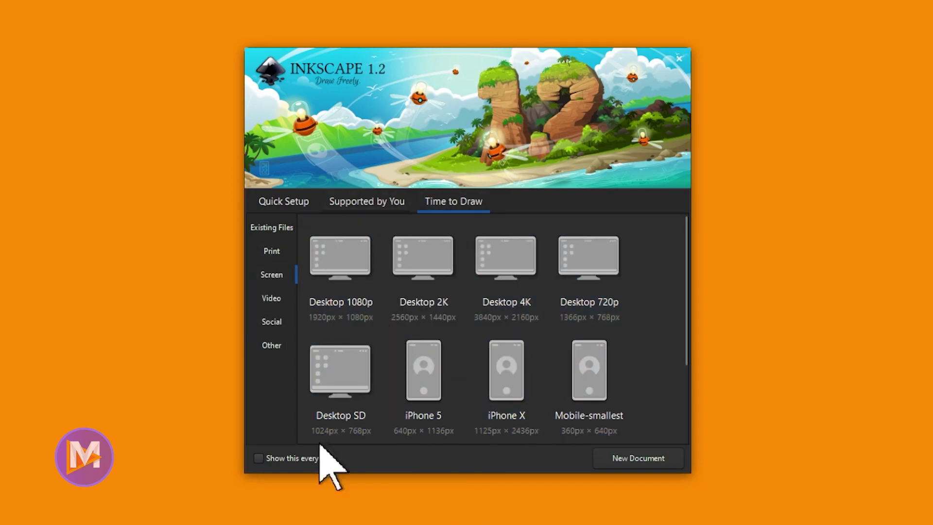
Re-enable 'Show this every time' and start a new blank document from the welcome screen.
click(257, 458)
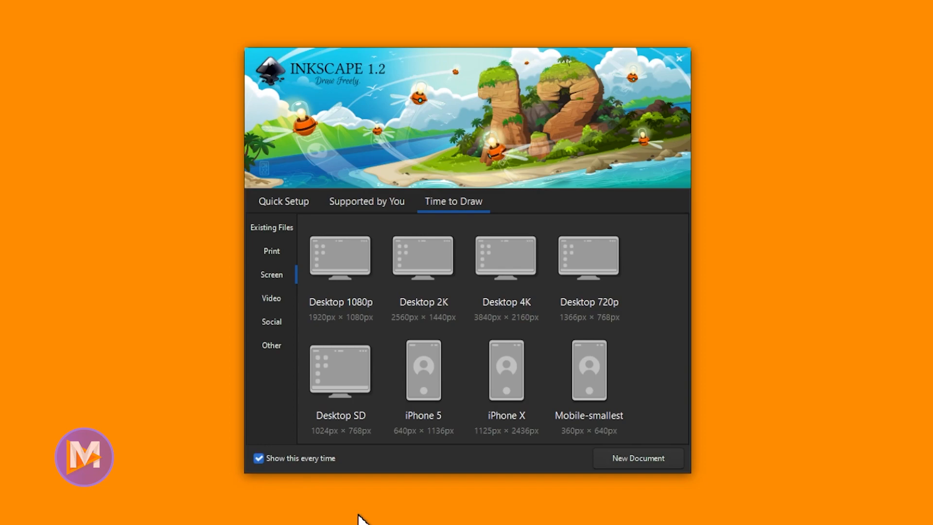
click(638, 458)
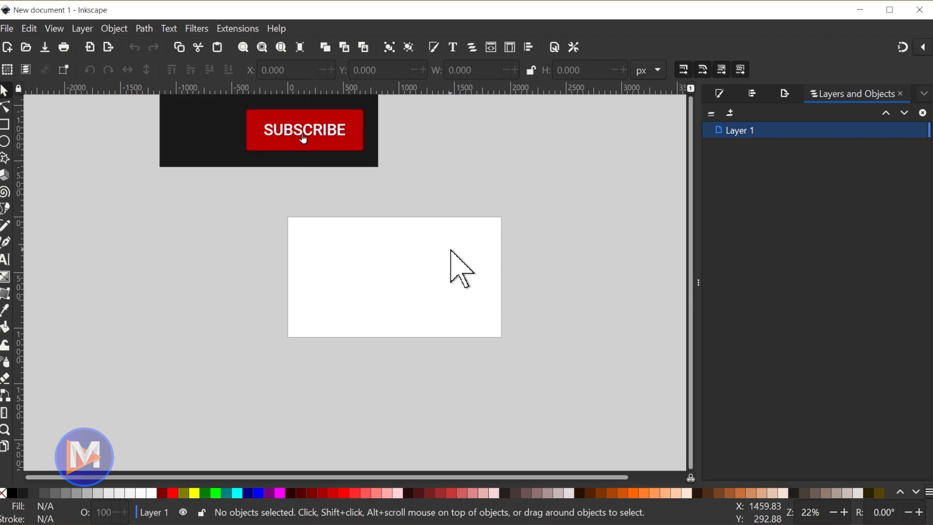
click(304, 130)
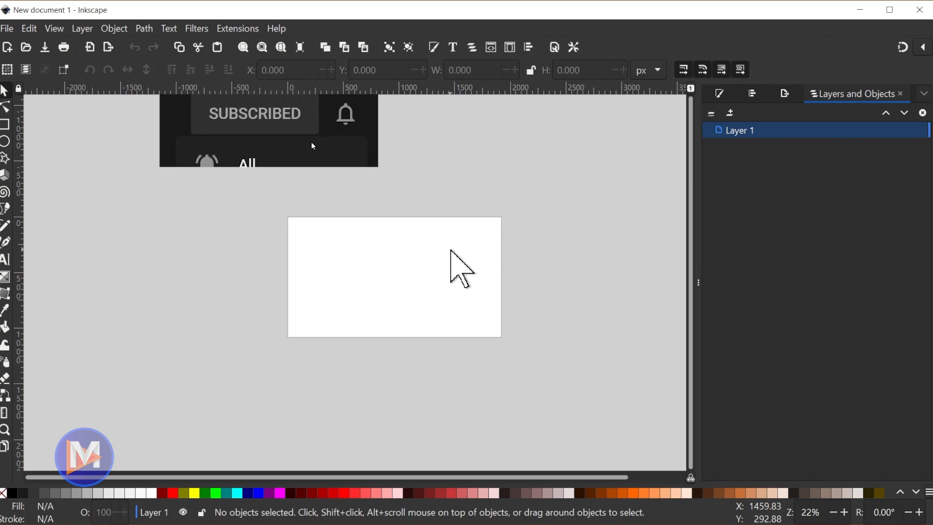